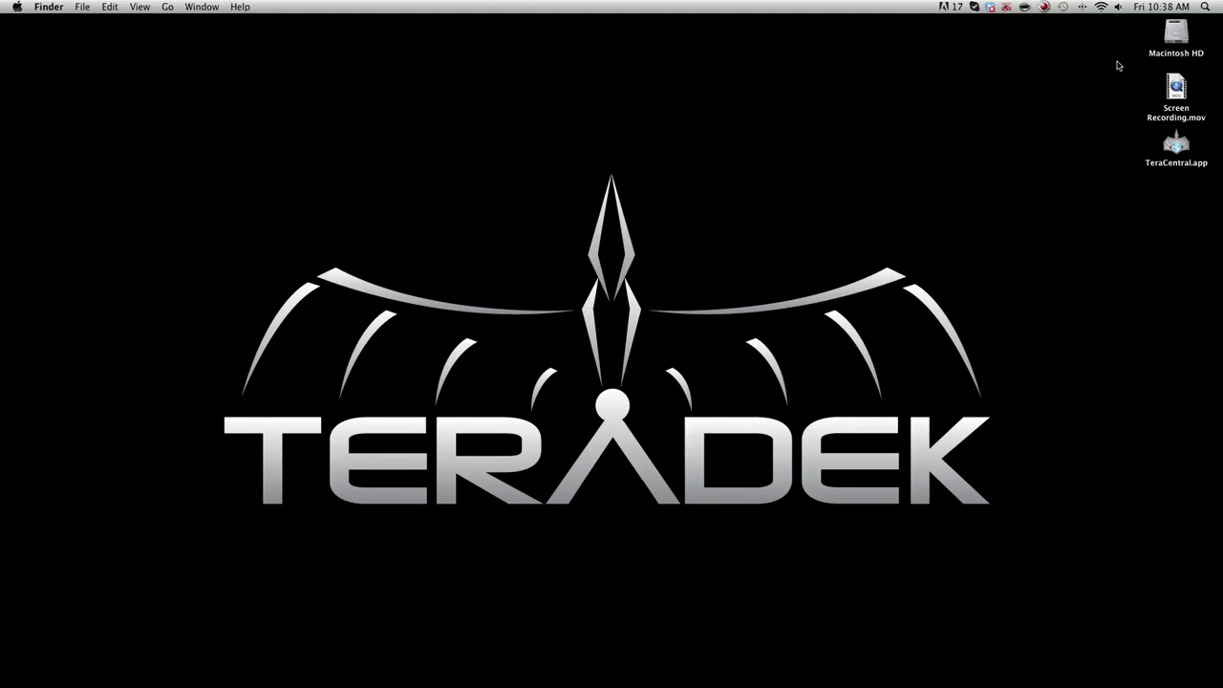
Join Teranet-0223 Wi-Fi and open Cube 155 00223's console login from TeraCentral.
{"action": "left_click", "coordinate": [1100, 7]}
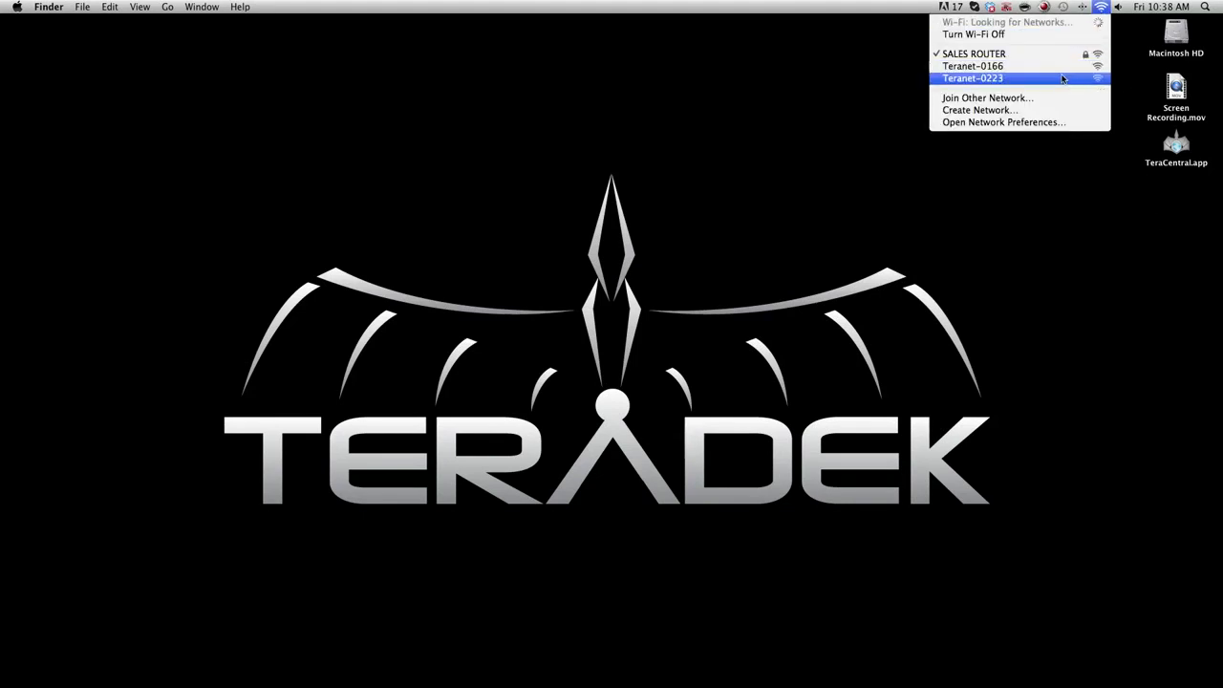
{"action": "left_click", "coordinate": [972, 78]}
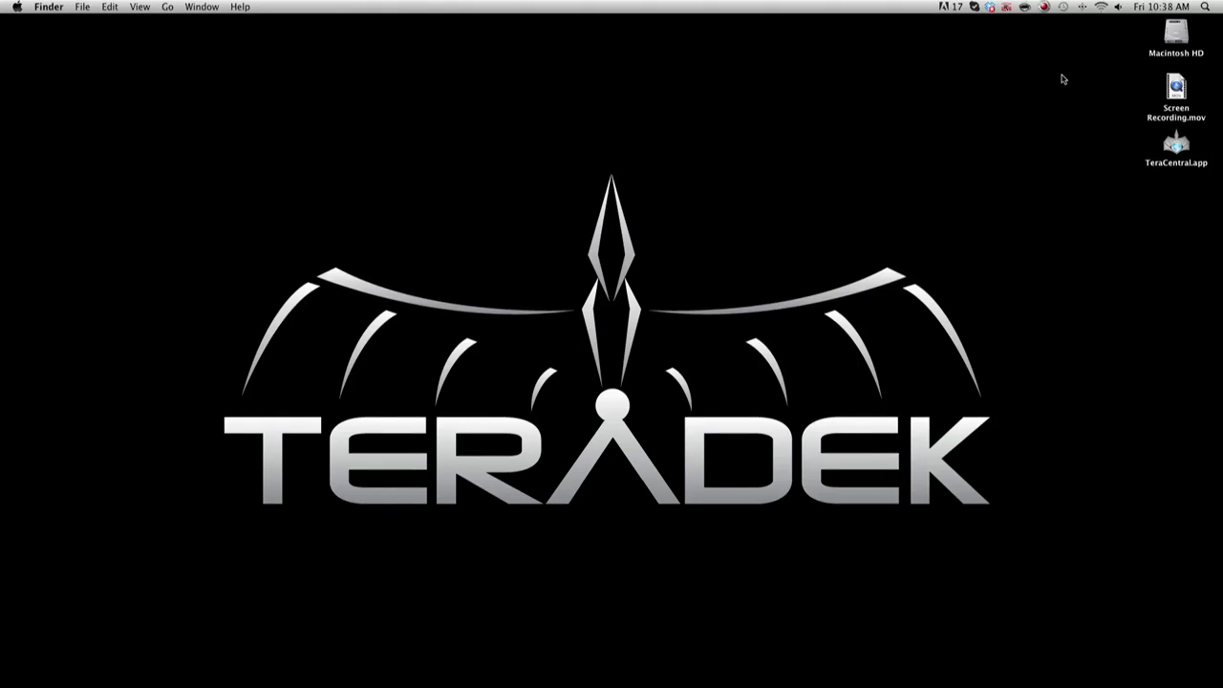
{"action": "mouse_move", "coordinate": [1140, 116]}
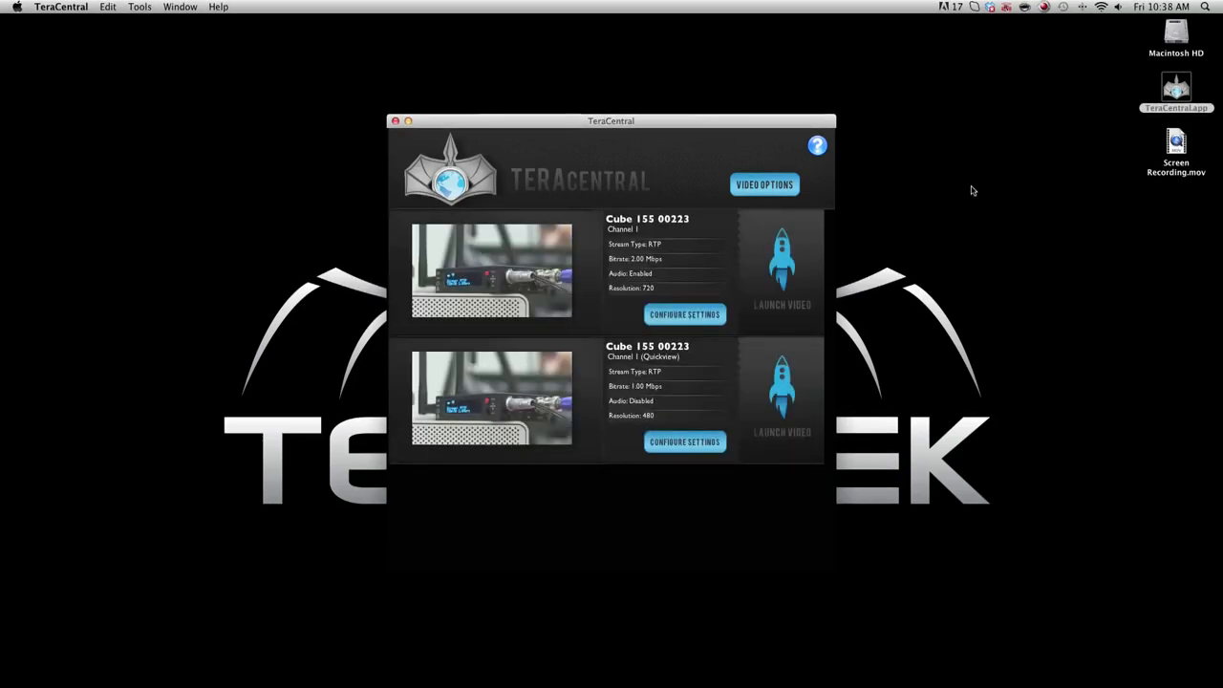
{"action": "left_click", "coordinate": [684, 314]}
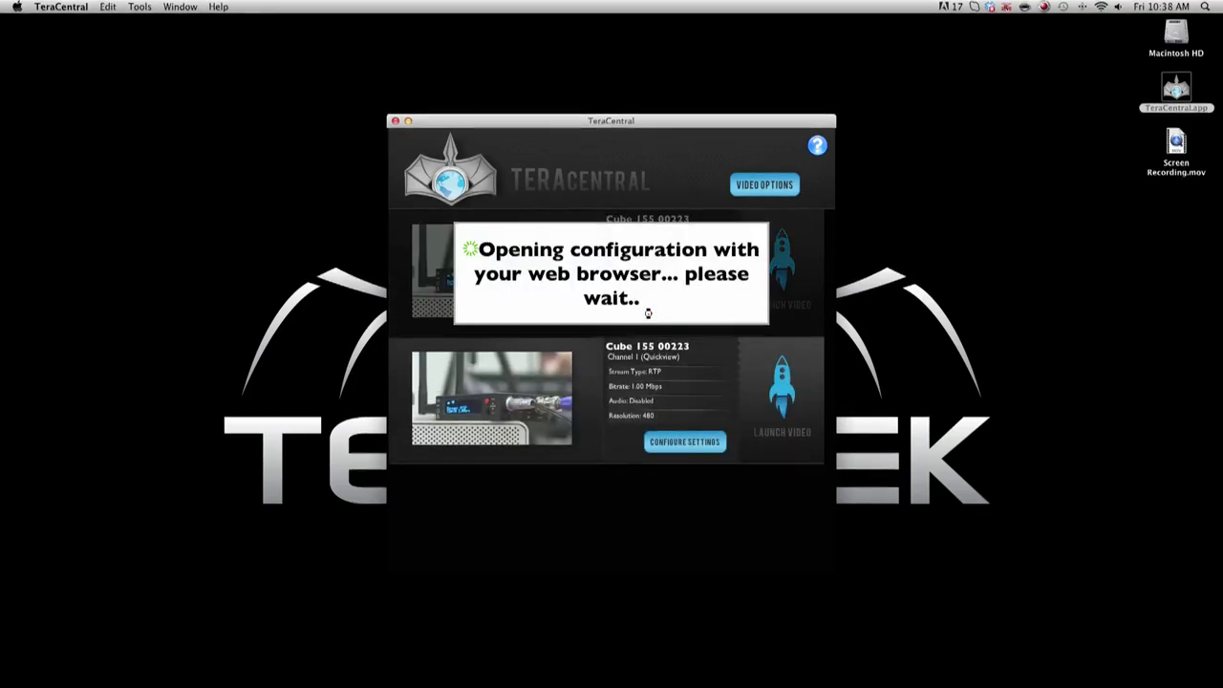
{"action": "left_click", "coordinate": [683, 441]}
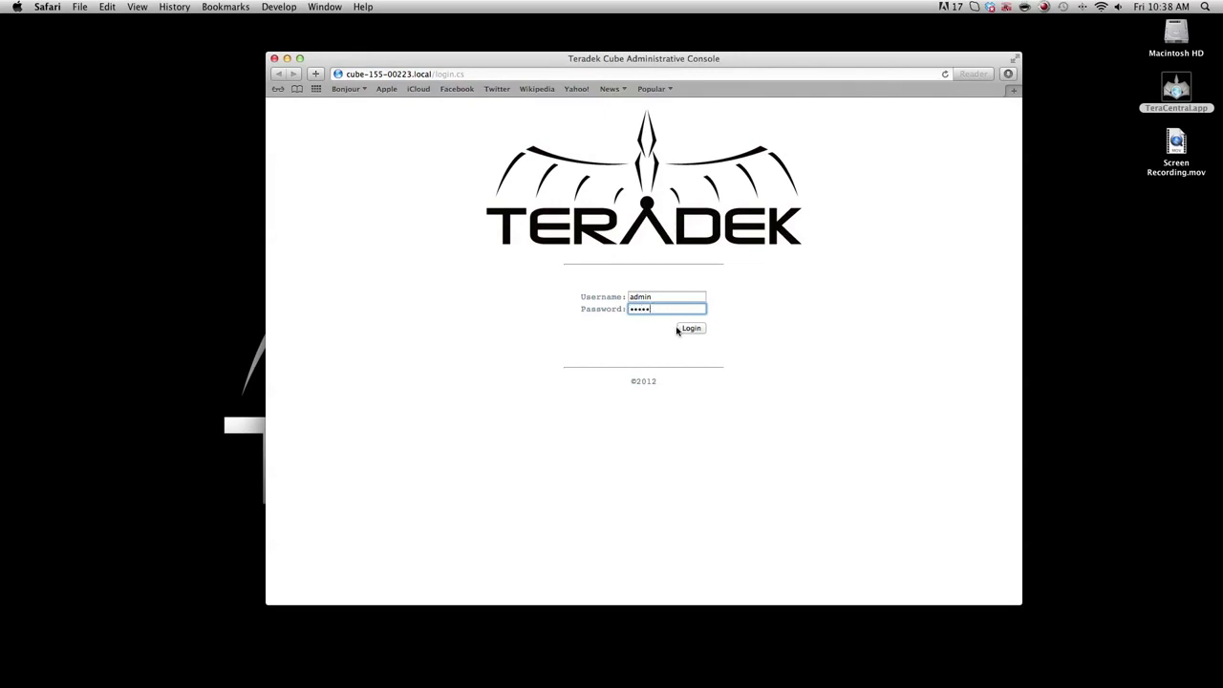
Log in as admin to the Cube 155 00223 encoder console.
{"action": "left_click", "coordinate": [690, 328]}
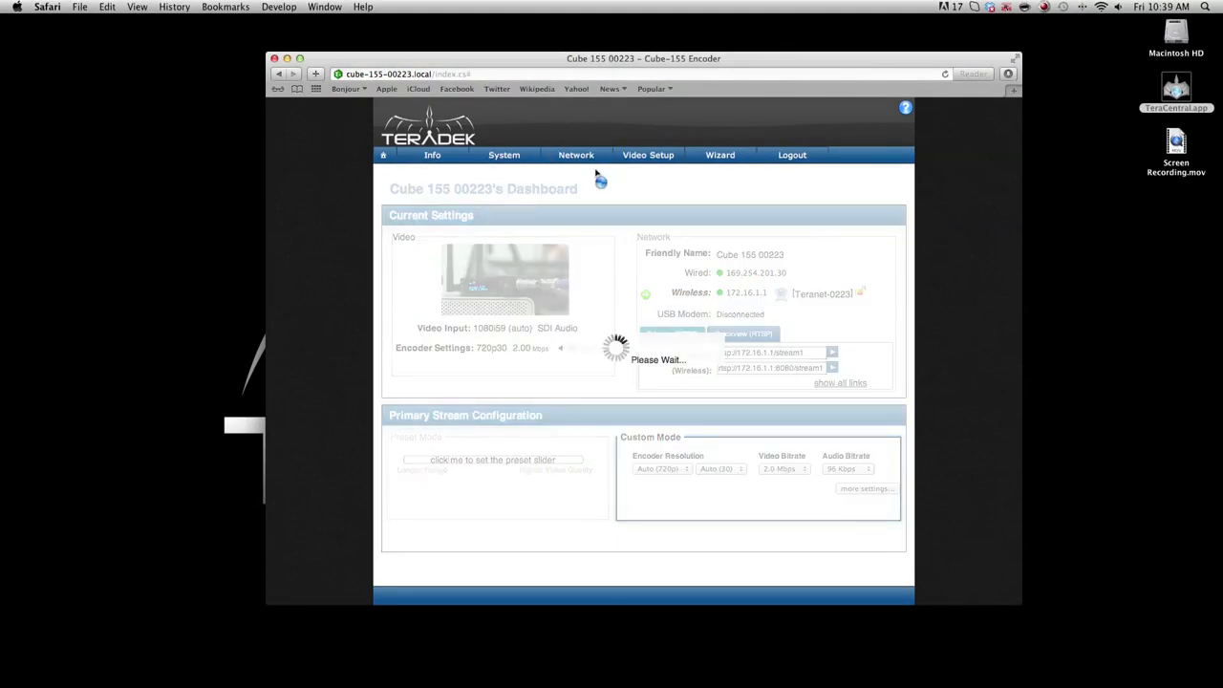
Set encoder wireless to Infrastructure (Slave) on SALES ROUTER with WPA/WPA2 password, and apply.
{"action": "left_click", "coordinate": [575, 155]}
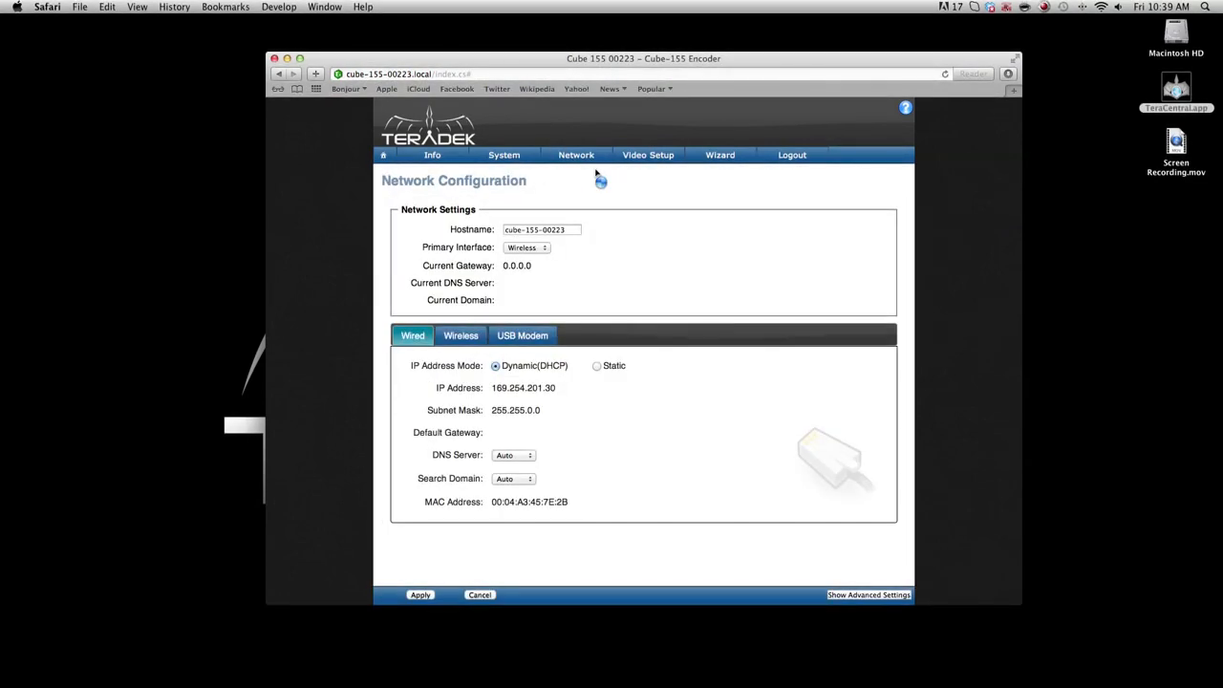
{"action": "left_click", "coordinate": [460, 335]}
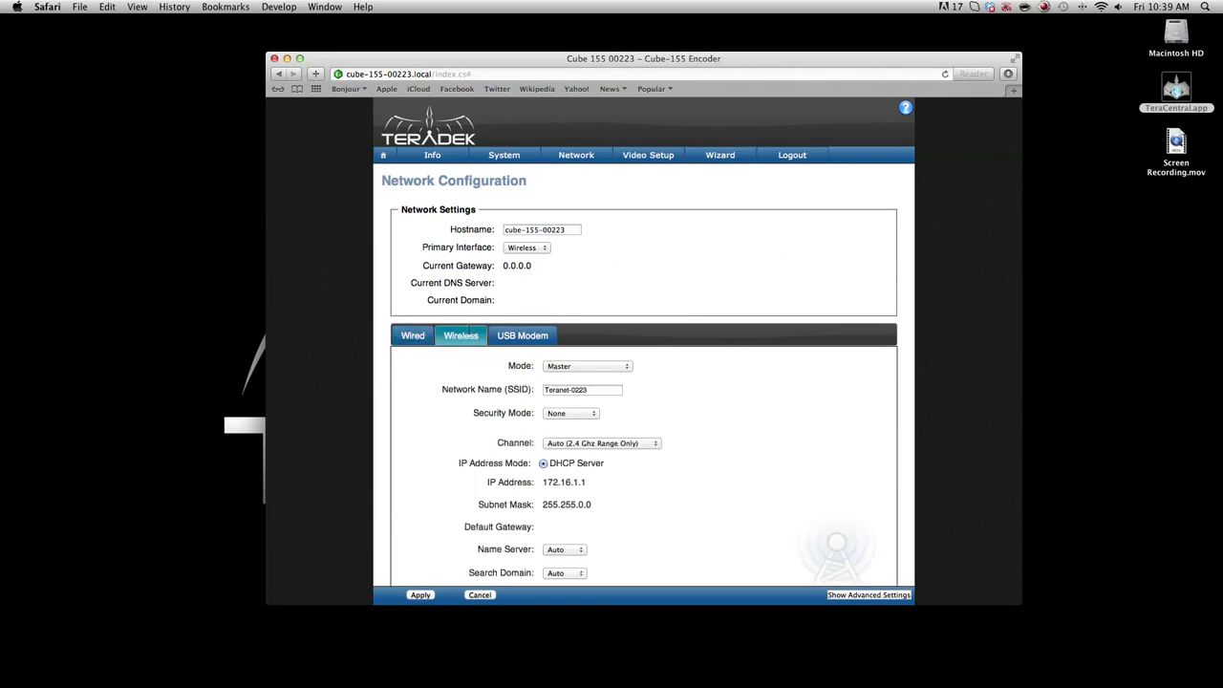
{"action": "left_click", "coordinate": [586, 366]}
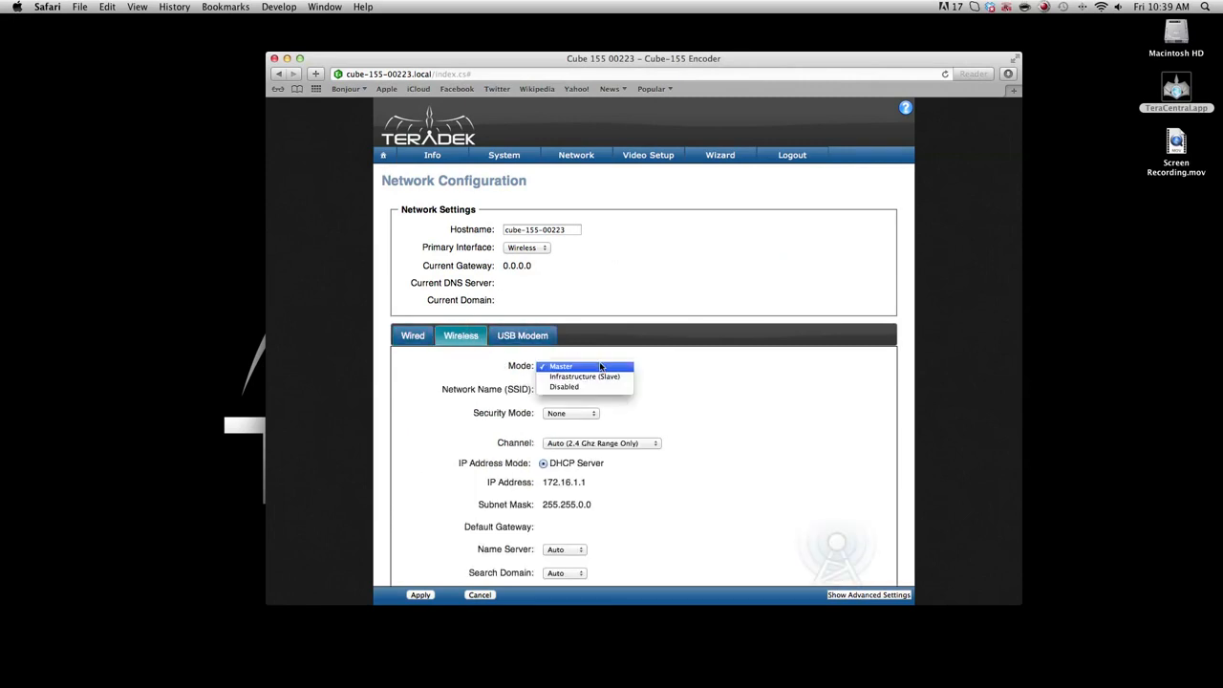
{"action": "left_click", "coordinate": [584, 375]}
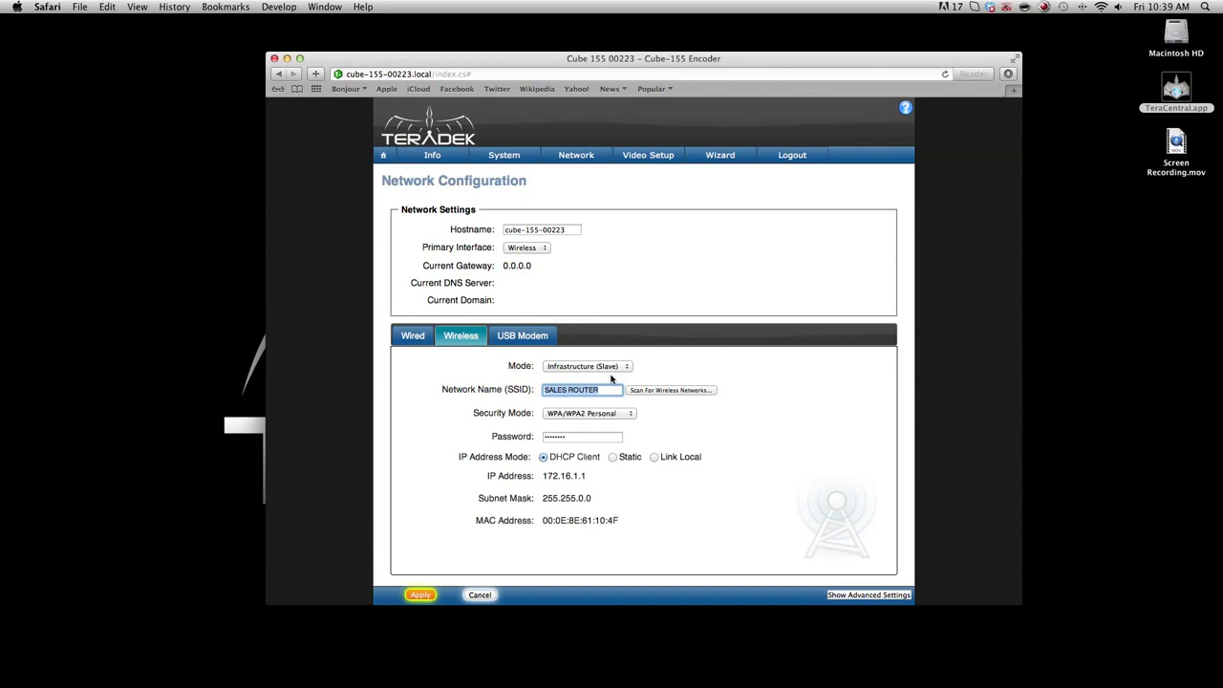
{"action": "mouse_move", "coordinate": [662, 393]}
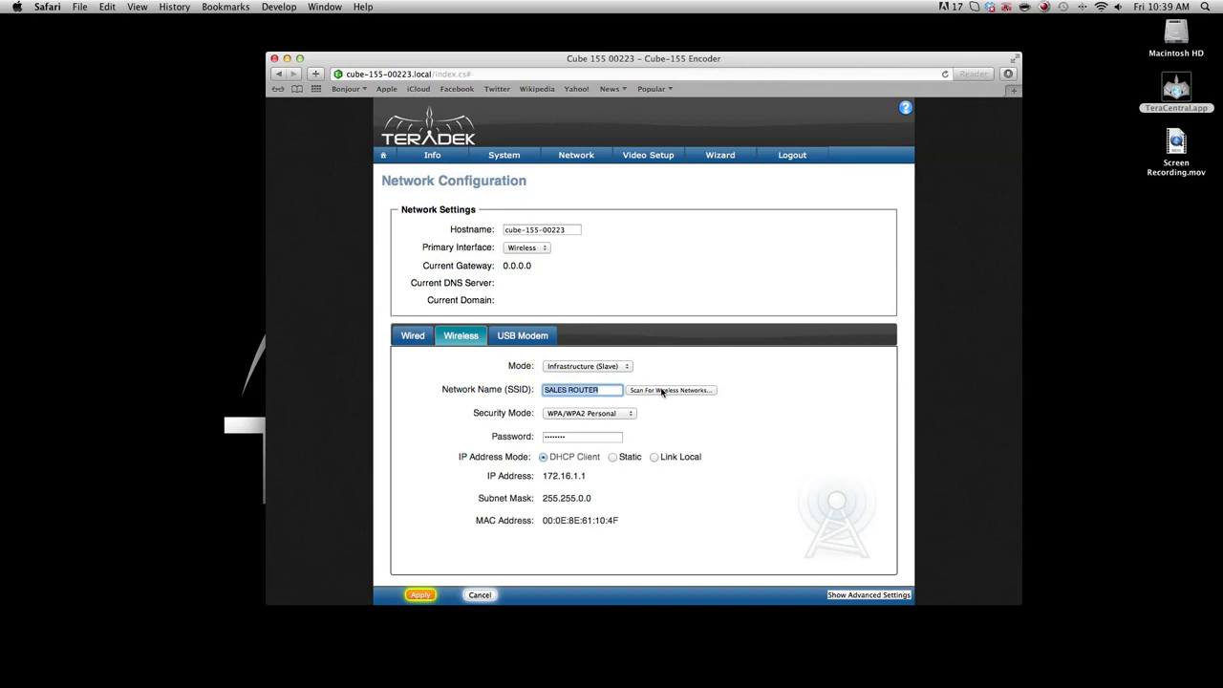
{"action": "left_click", "coordinate": [669, 390]}
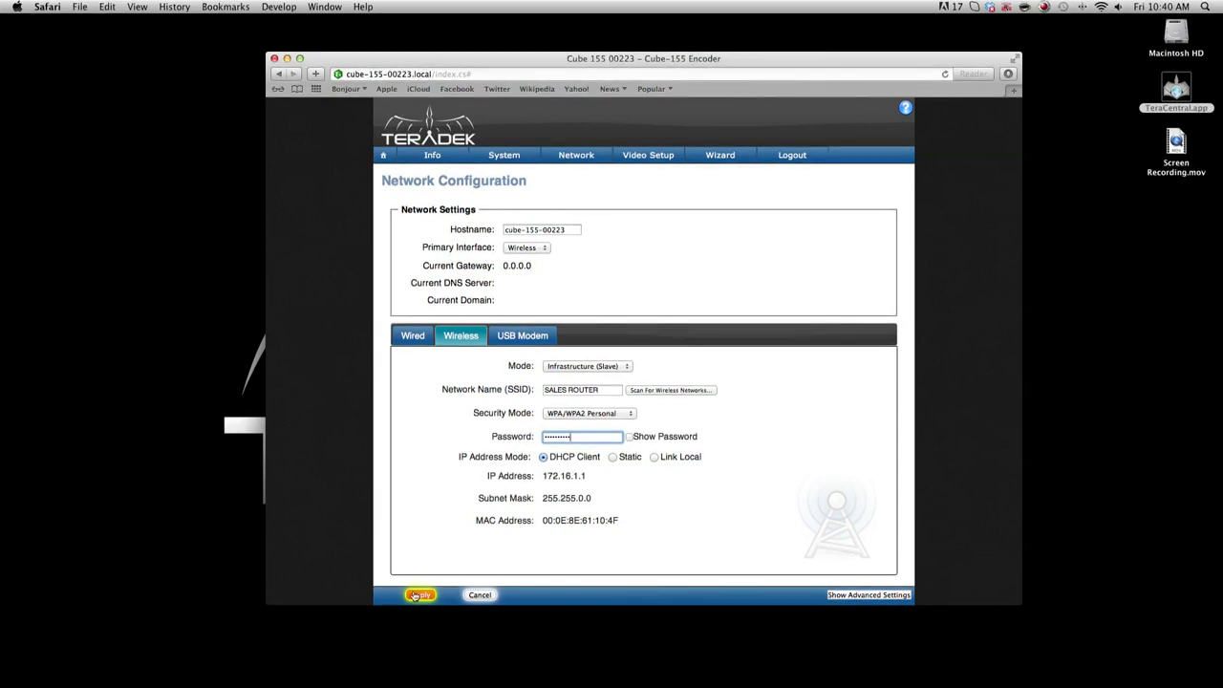
{"action": "left_click", "coordinate": [419, 594]}
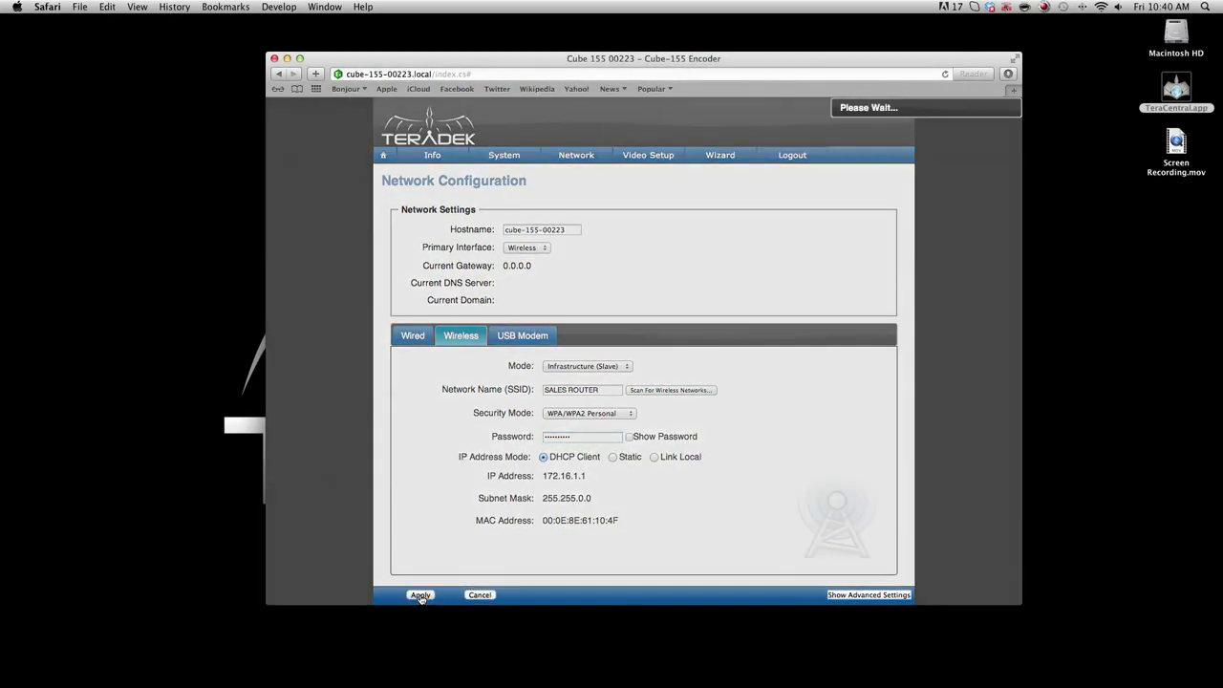
{"action": "left_click", "coordinate": [419, 594]}
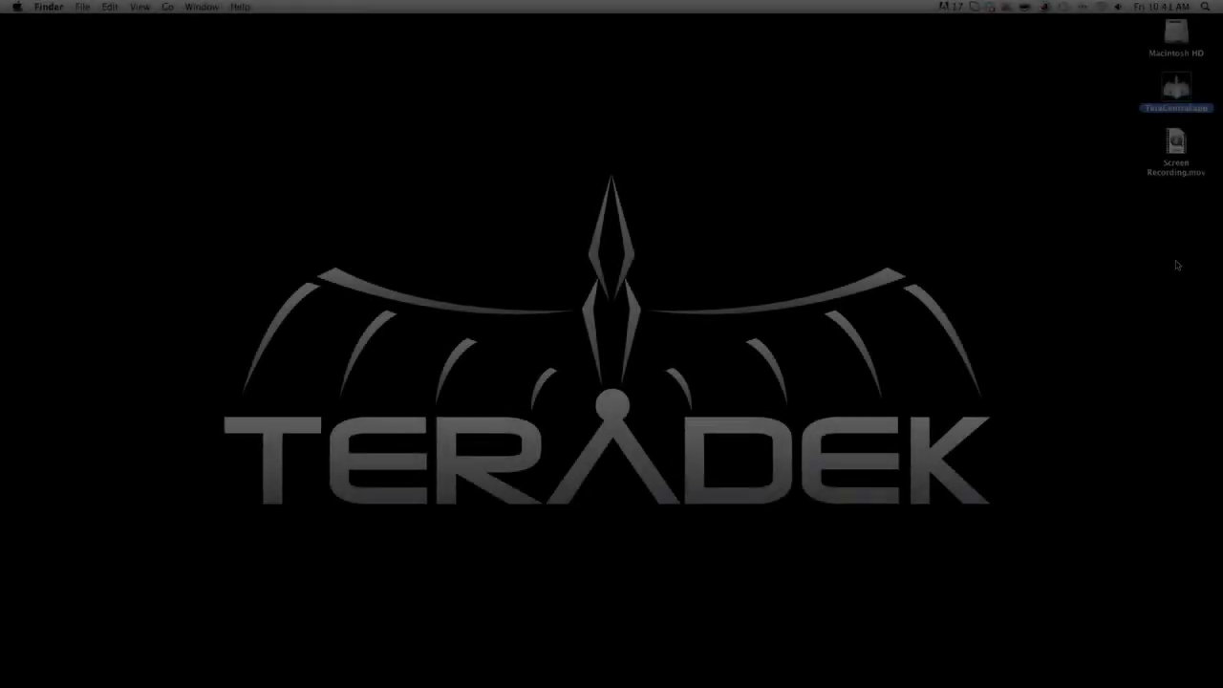
Relaunch TeraCentral.app from the desktop to list the Cube 455 00166 decoder.
{"action": "left_click", "coordinate": [1100, 6]}
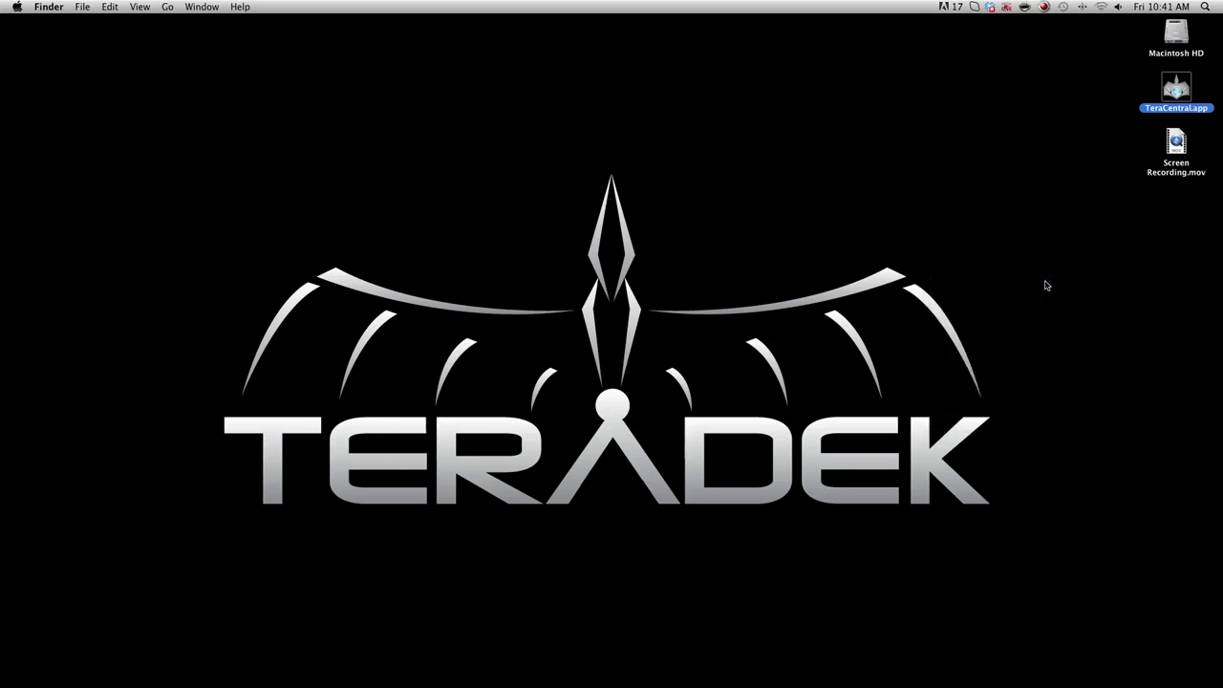
{"action": "double_click", "coordinate": [1175, 86]}
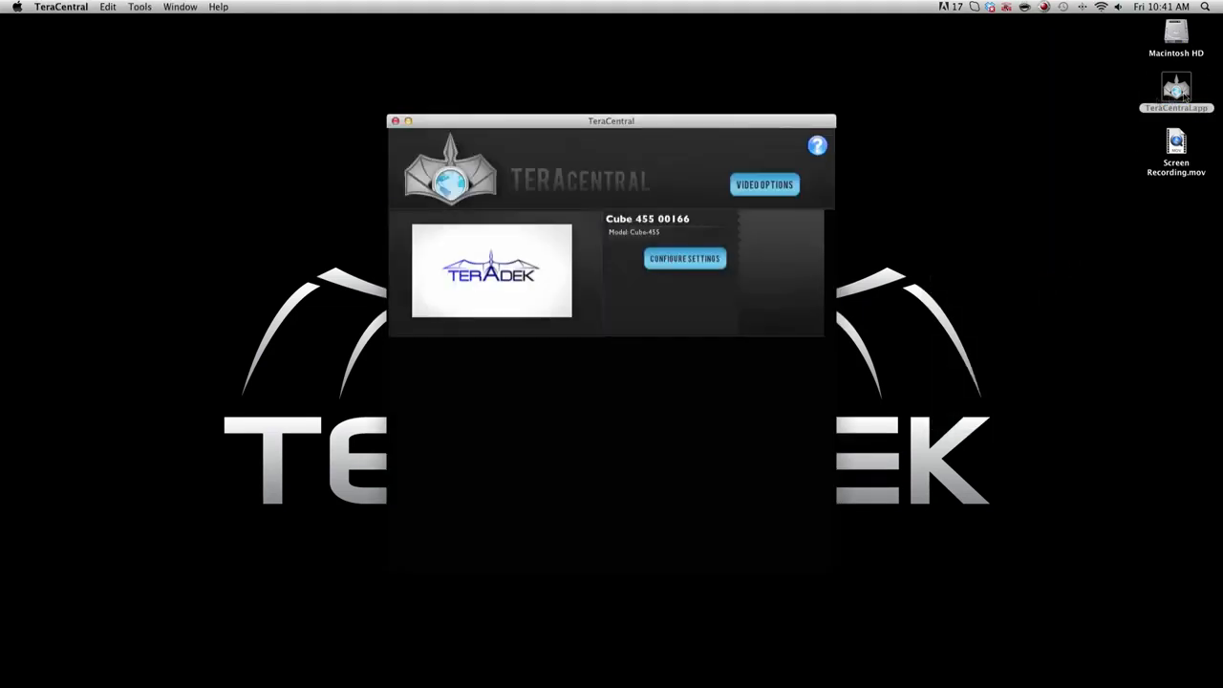
Open Cube 455 00166's configuration, log in as admin, and show its wireless settings.
{"action": "left_click", "coordinate": [683, 258]}
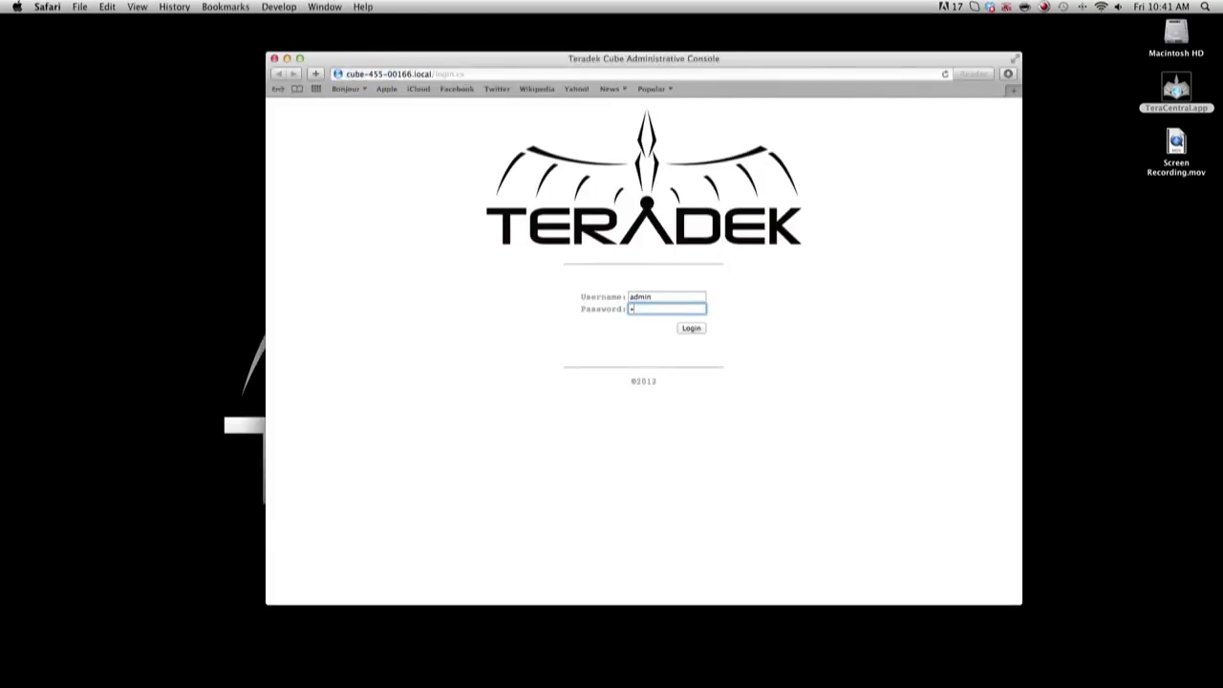
{"action": "left_click", "coordinate": [690, 328]}
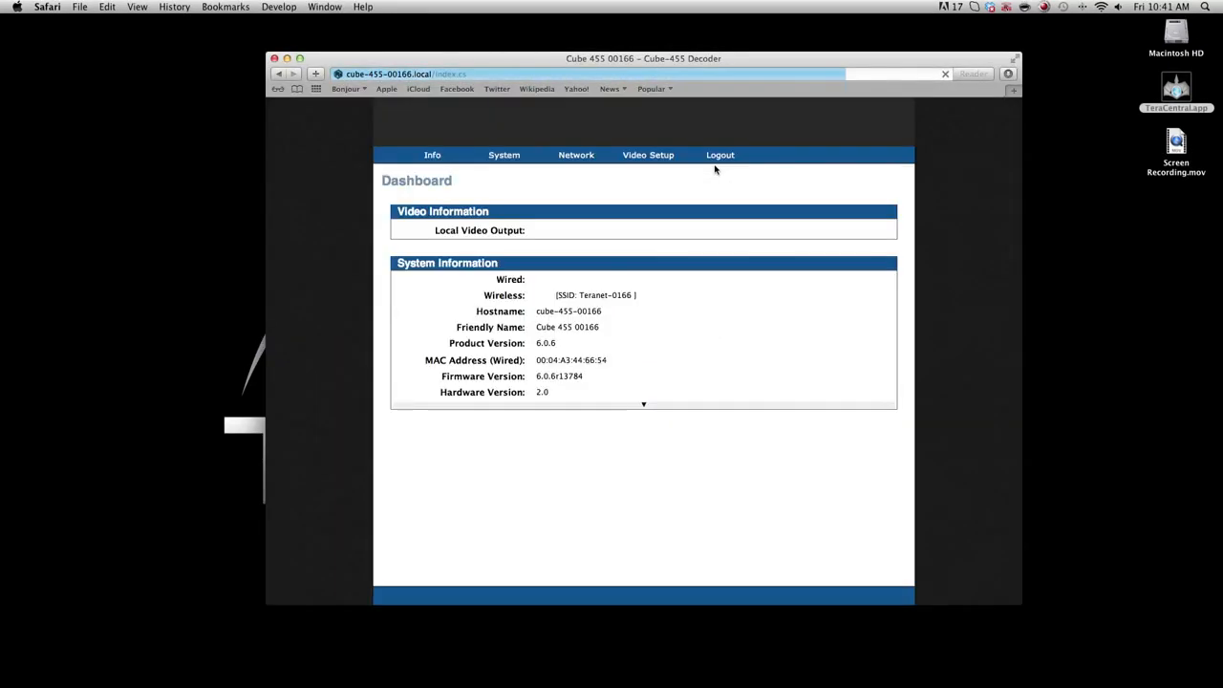
{"action": "left_click", "coordinate": [575, 154]}
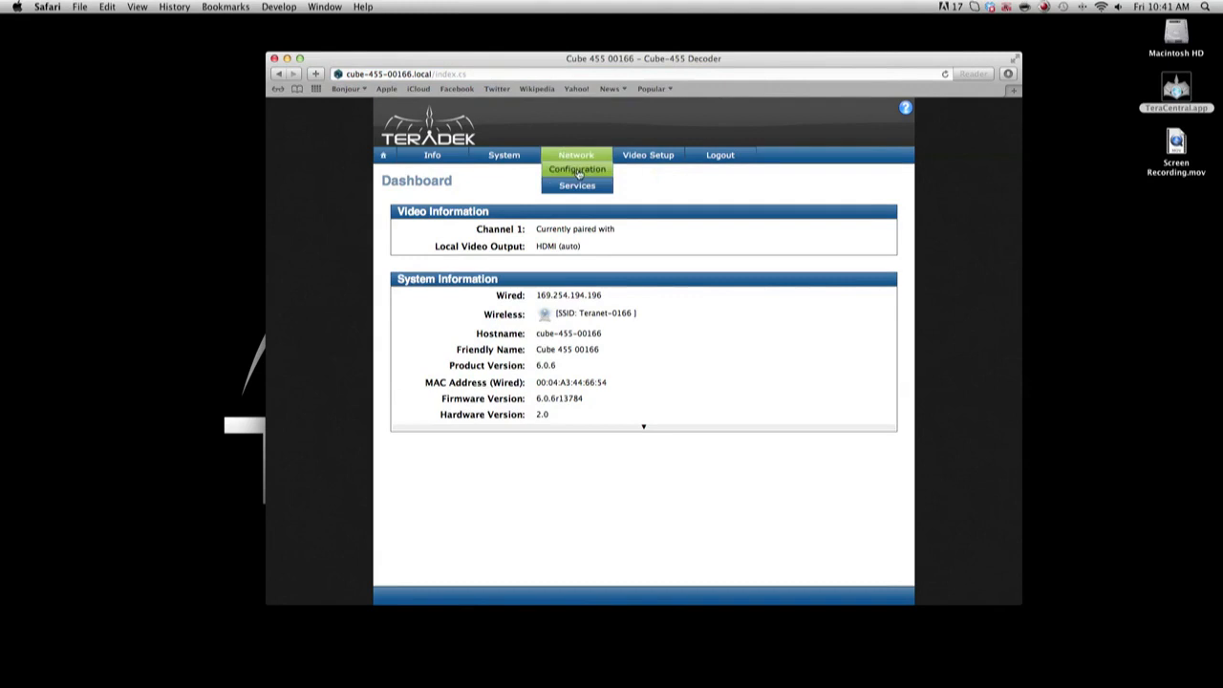
{"action": "left_click", "coordinate": [577, 169]}
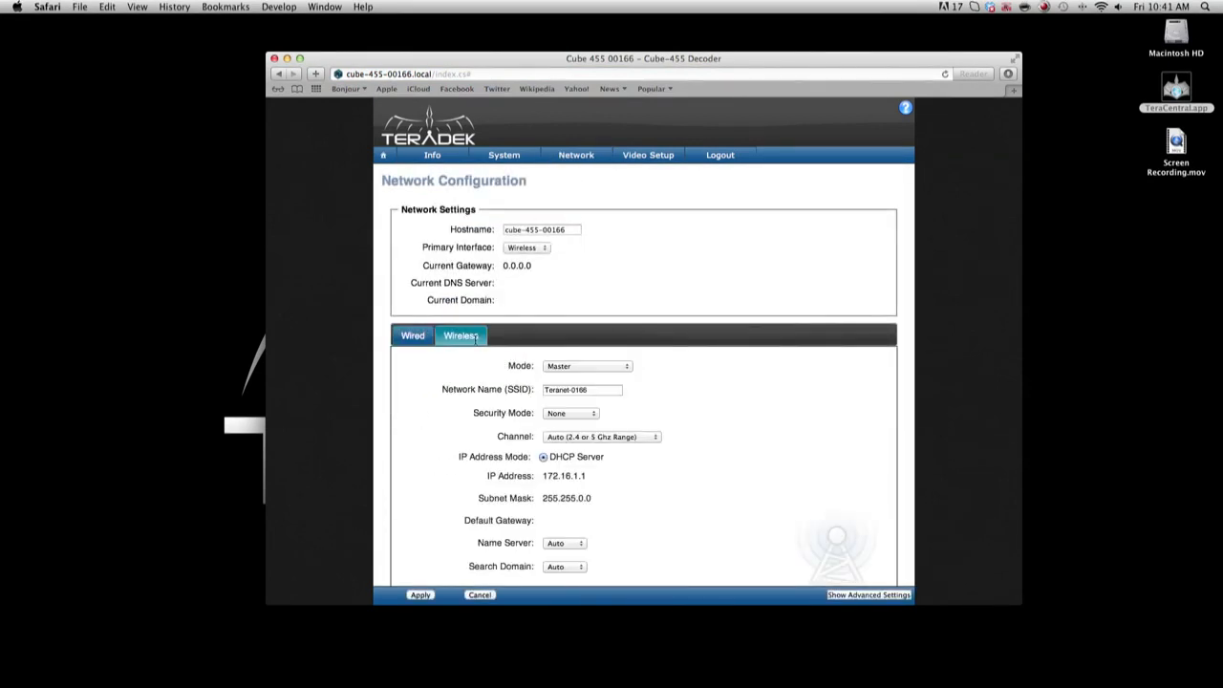
Switch the decoder to Infrastructure (Slave) on SALES ROUTER with WPA/WPA2 password, and apply.
{"action": "left_click", "coordinate": [587, 366]}
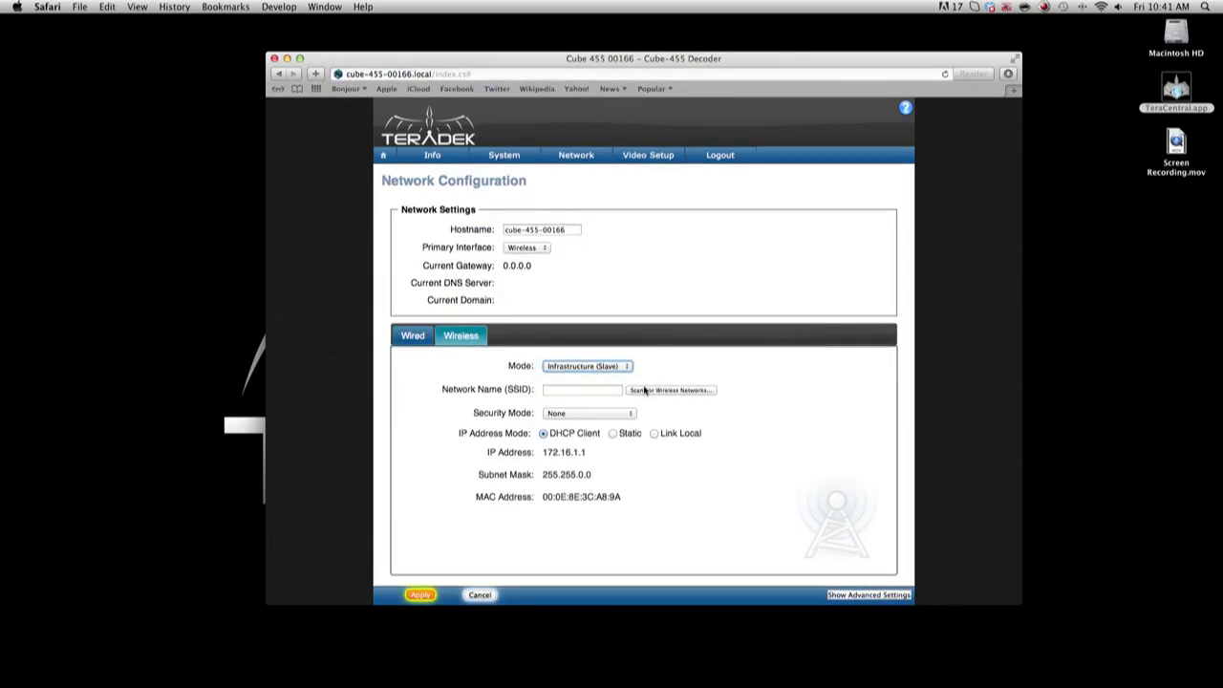
{"action": "left_click", "coordinate": [670, 390]}
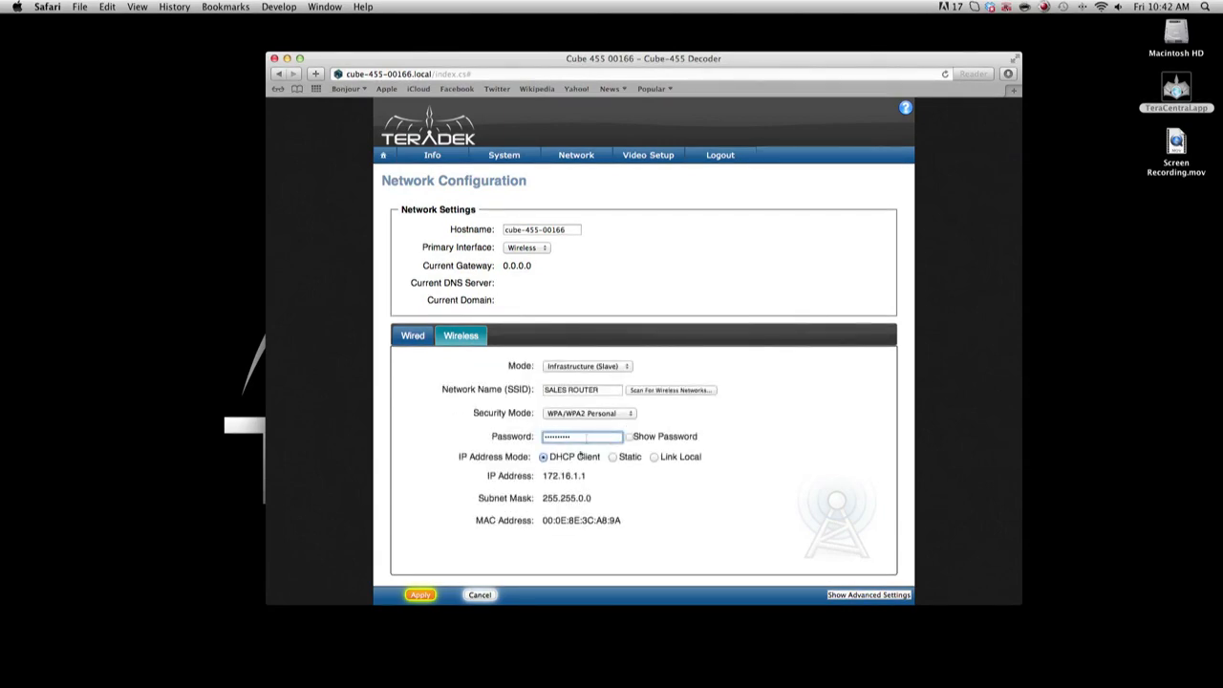
{"action": "left_click", "coordinate": [419, 594]}
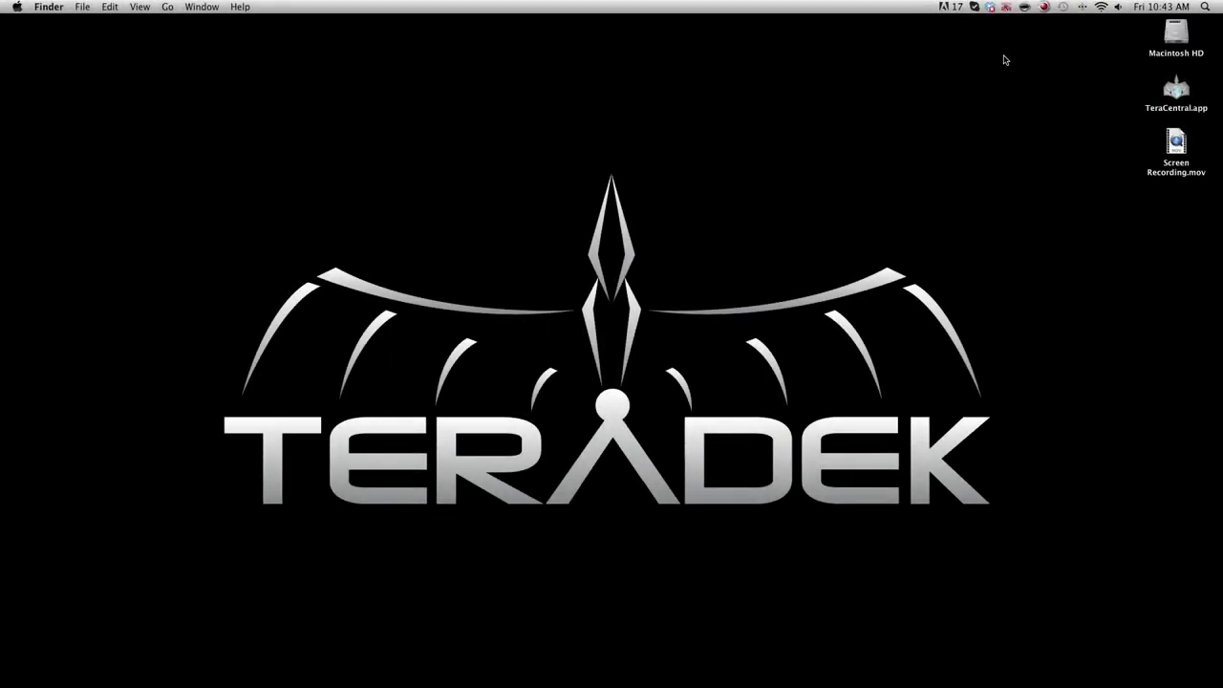
Relaunch TeraCentral, scroll to Cube 455 00166, and open its console login page.
{"action": "double_click", "coordinate": [1175, 86]}
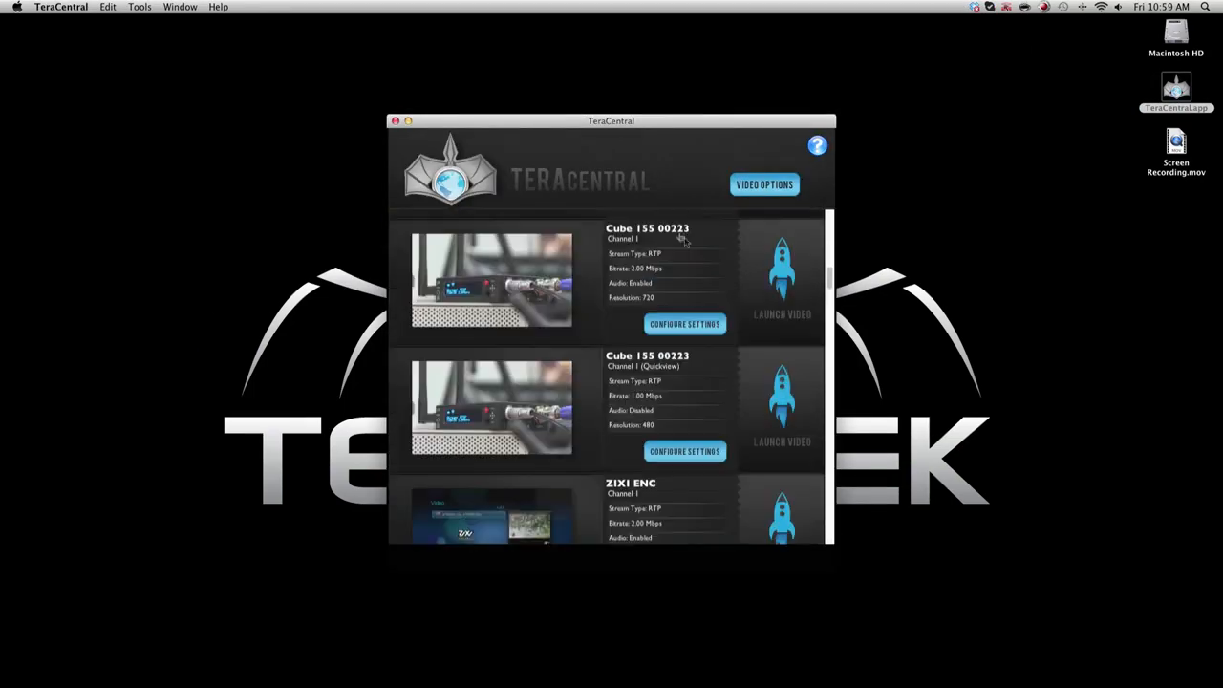
{"action": "scroll", "scroll_direction": "down", "scroll_amount": 3}
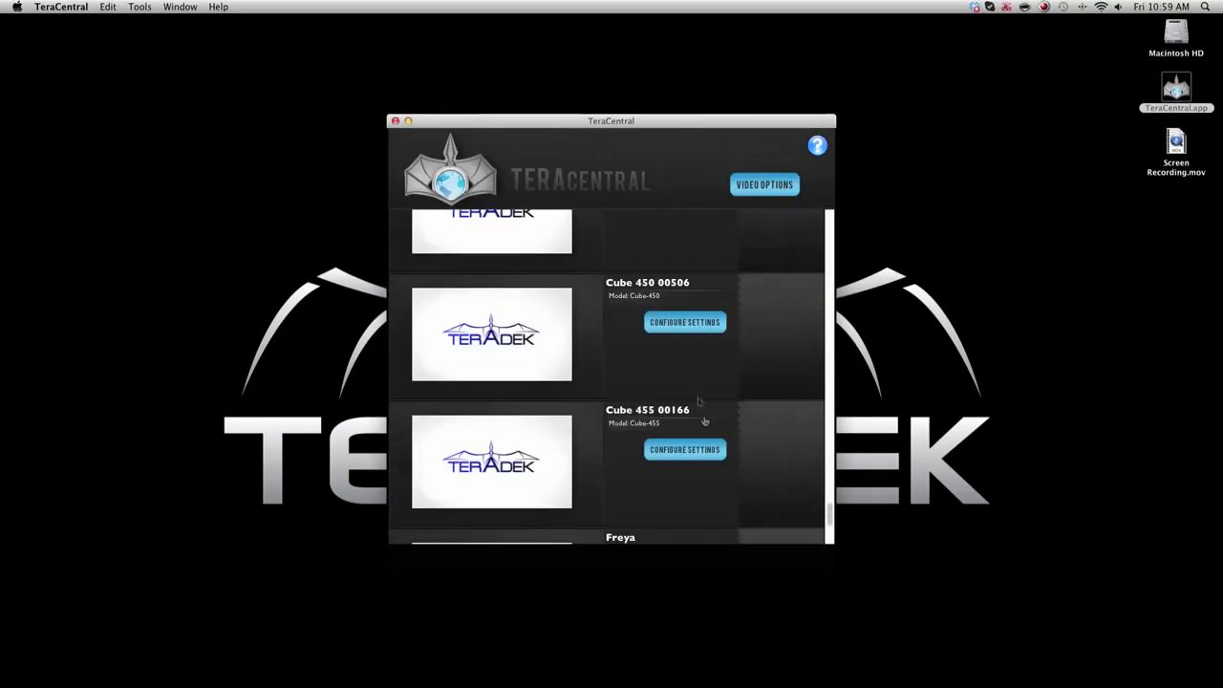
{"action": "left_click", "coordinate": [684, 449]}
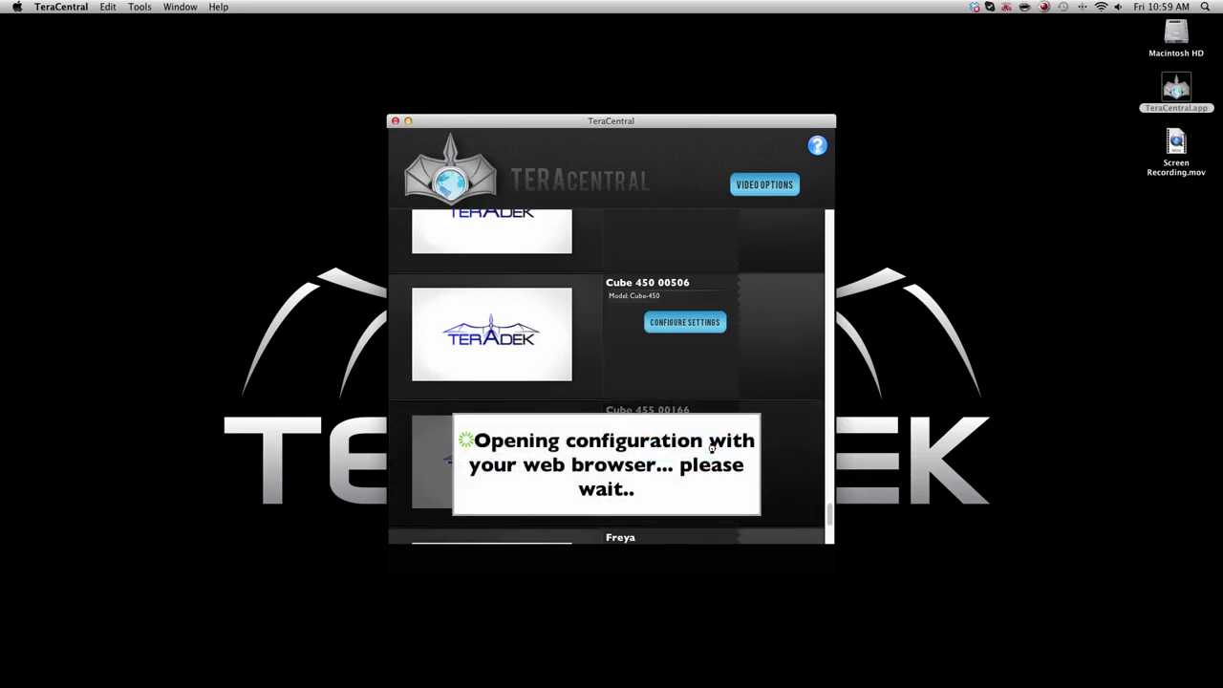
{"action": "left_click", "coordinate": [684, 322]}
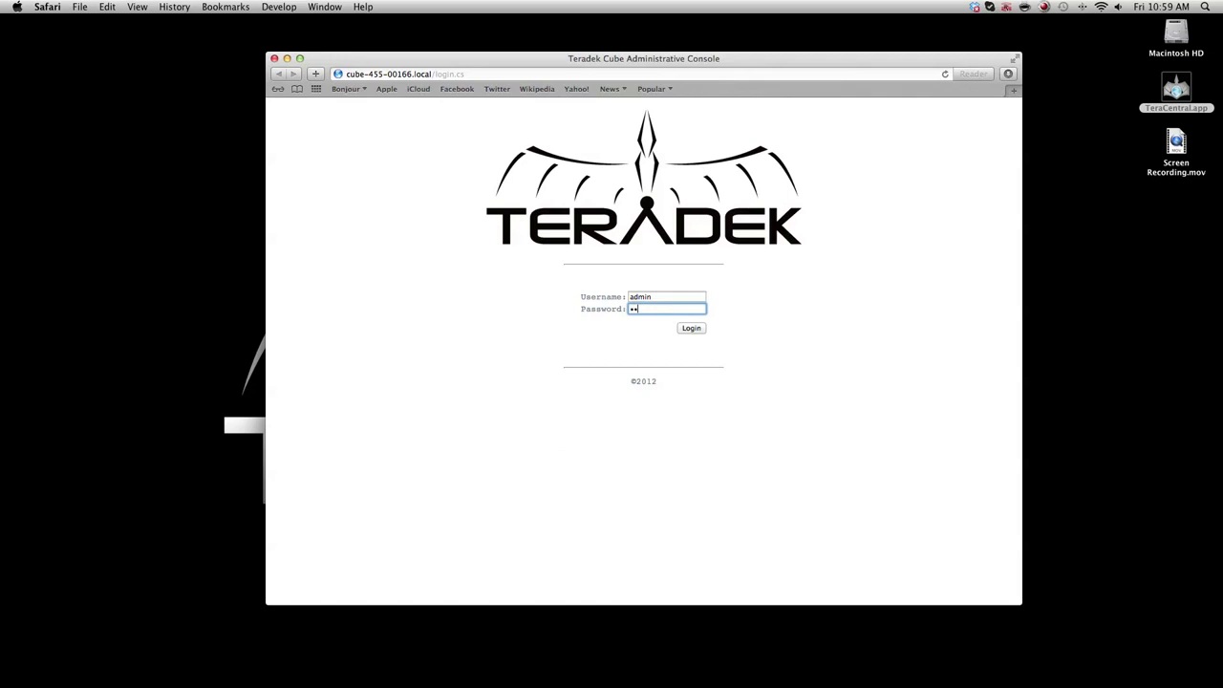
Enter the admin password, log in, and open Video Setup > Decoder Settings.
{"action": "type", "text": "••••"}
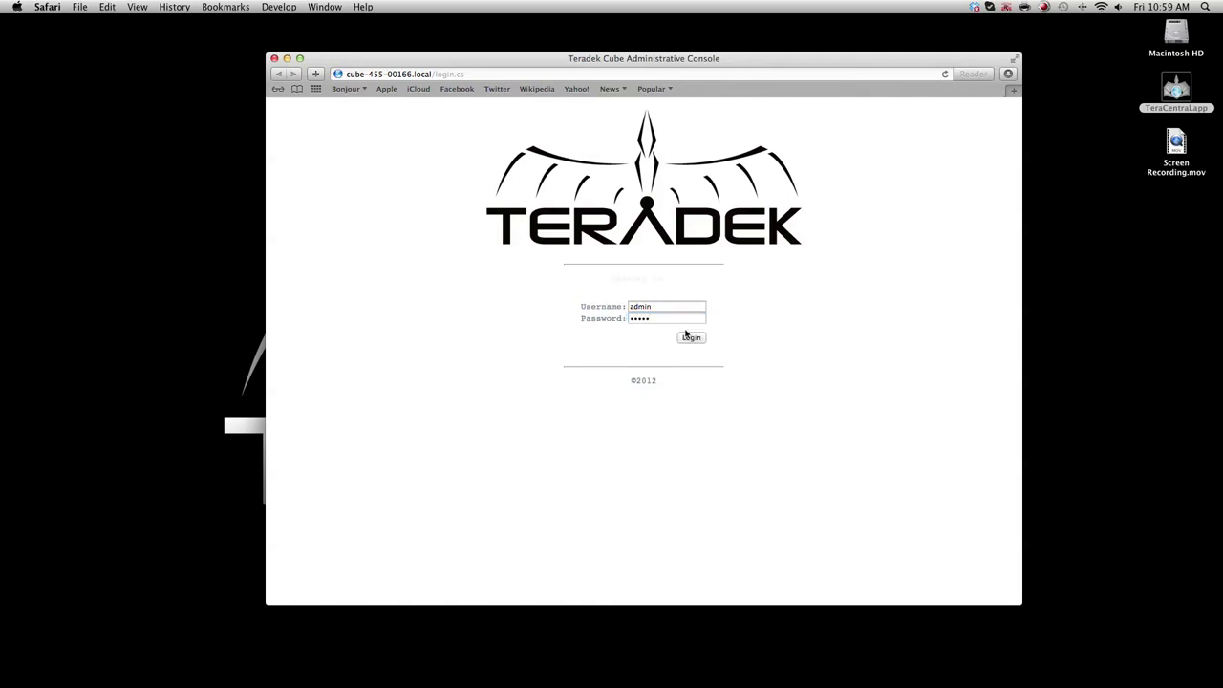
{"action": "left_click", "coordinate": [690, 336]}
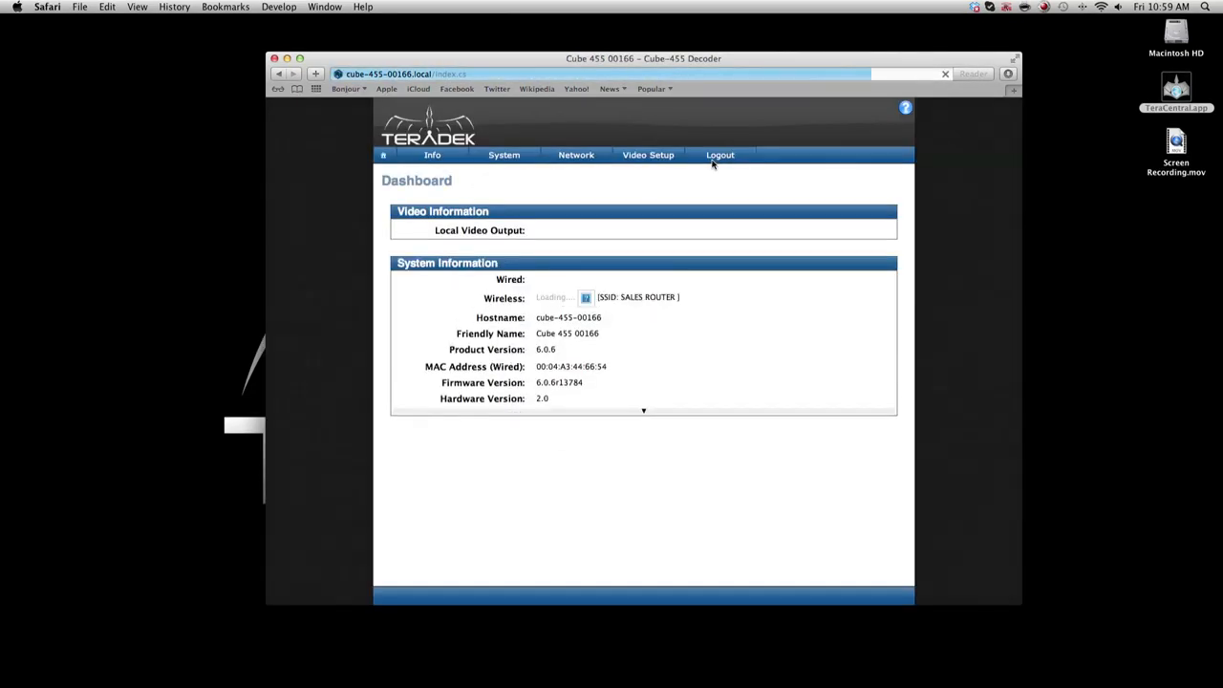
{"action": "left_click", "coordinate": [647, 155]}
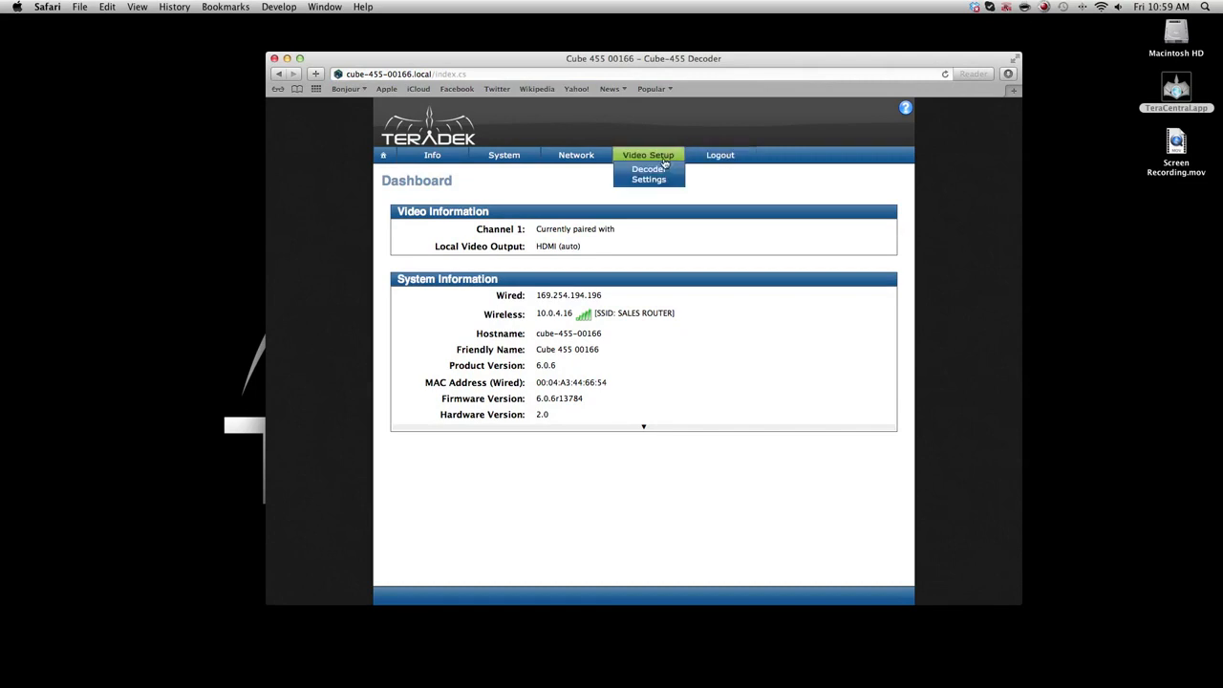
{"action": "left_click", "coordinate": [648, 180]}
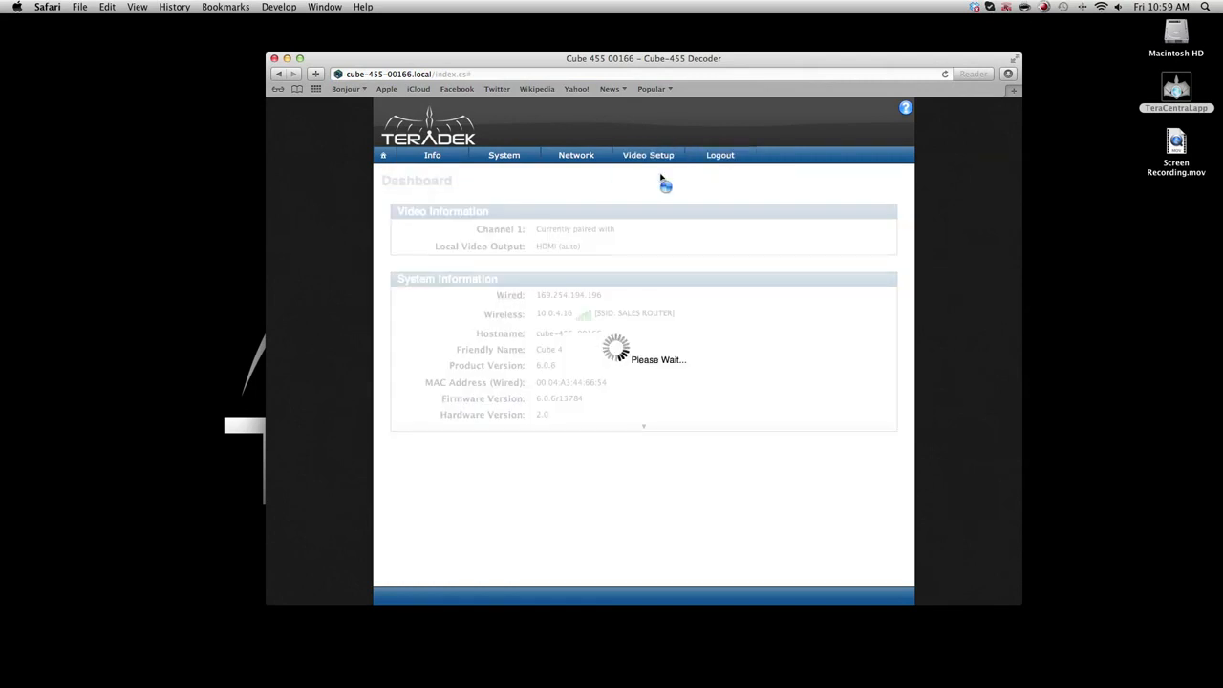
Keep Decoder Mode Automatic, select the Cube 155 00223 Channel 1 stream, and apply.
{"action": "left_click", "coordinate": [647, 155]}
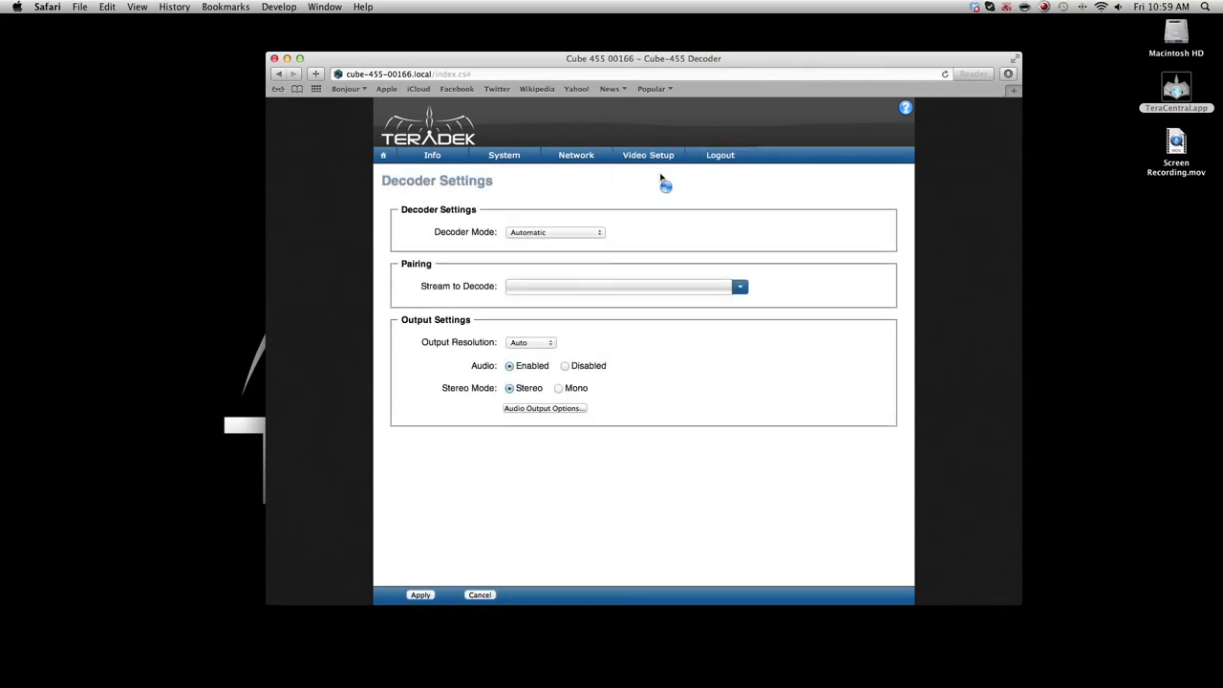
{"action": "left_click", "coordinate": [554, 232]}
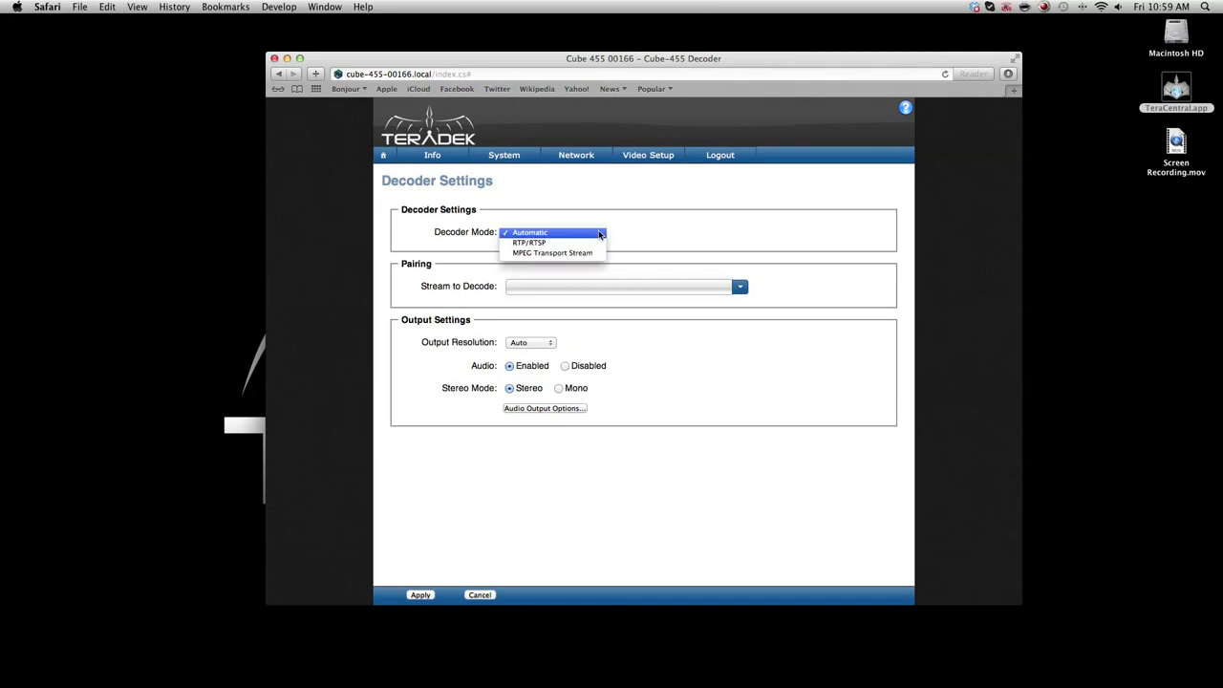
{"action": "left_click", "coordinate": [529, 232]}
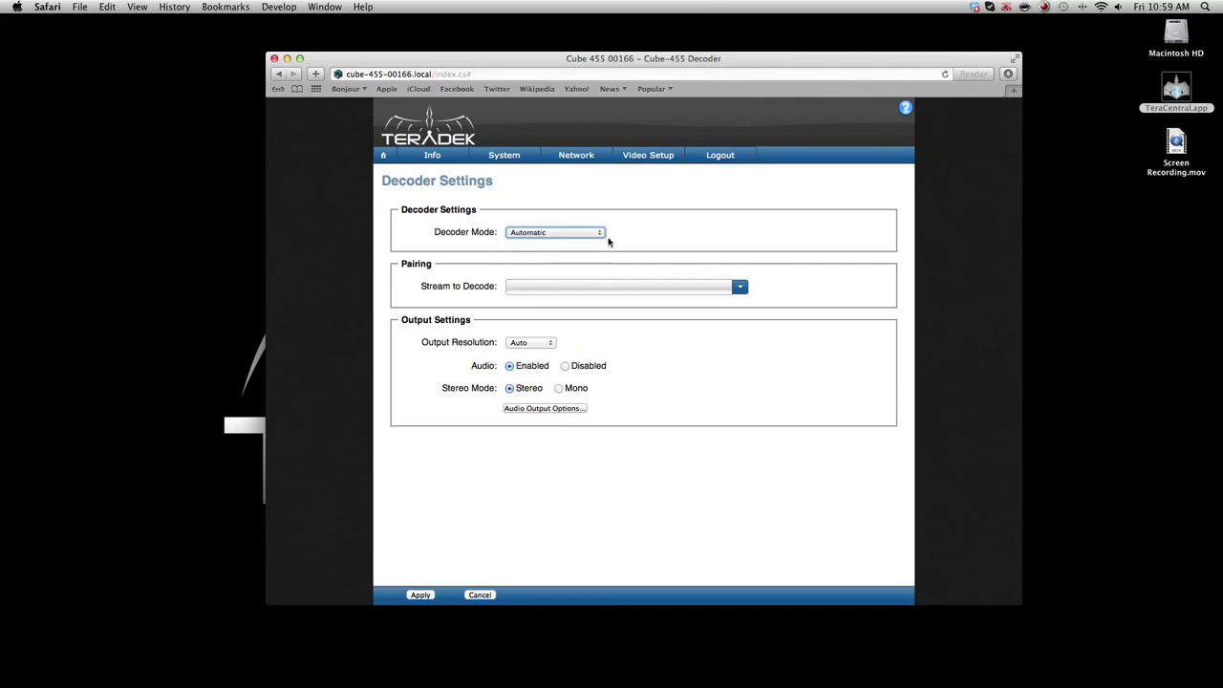
{"action": "left_click", "coordinate": [739, 286]}
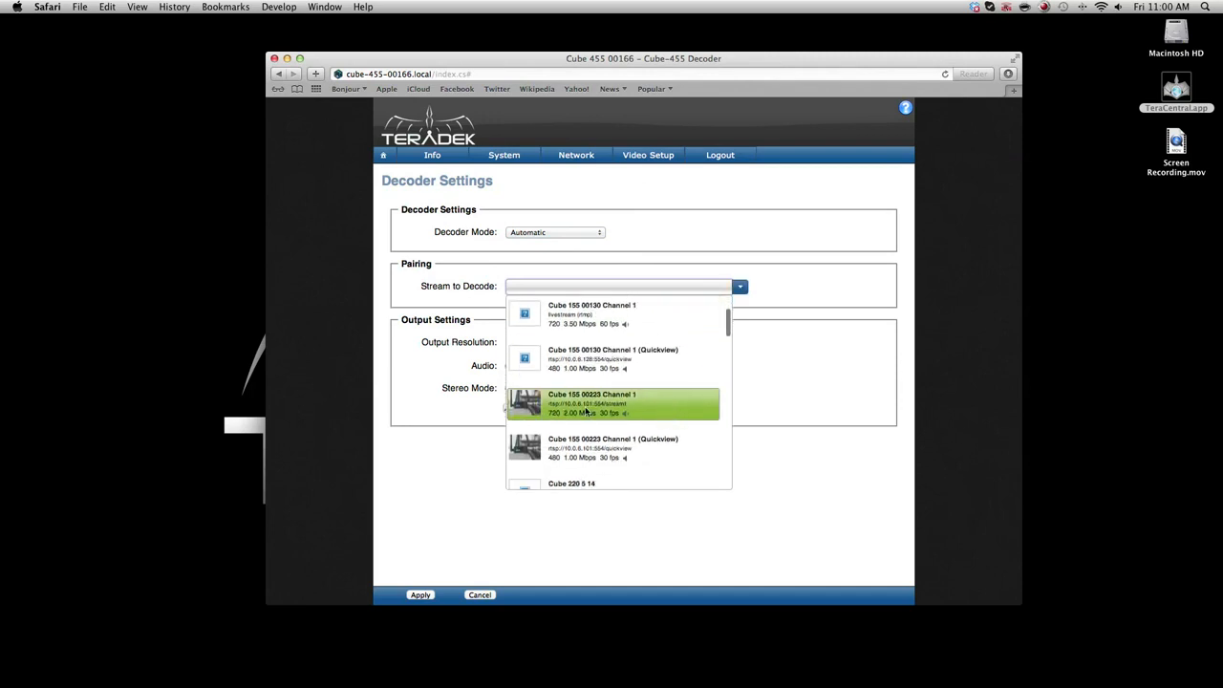
{"action": "left_click", "coordinate": [631, 403]}
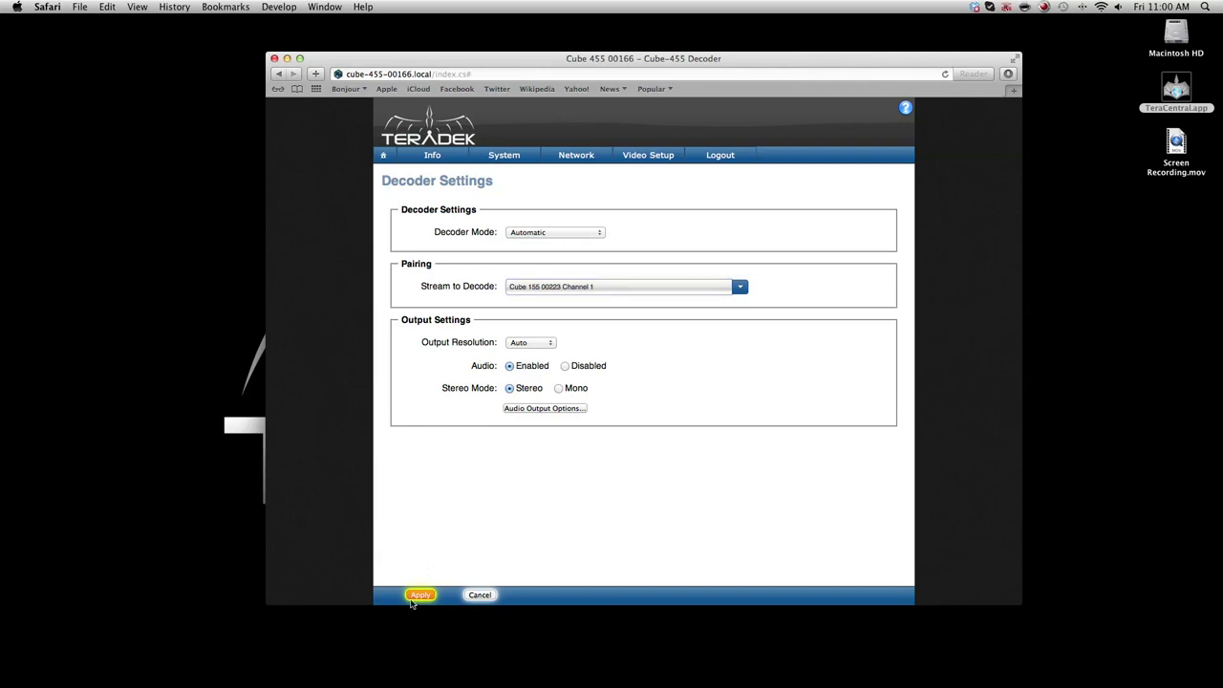
{"action": "left_click", "coordinate": [420, 594]}
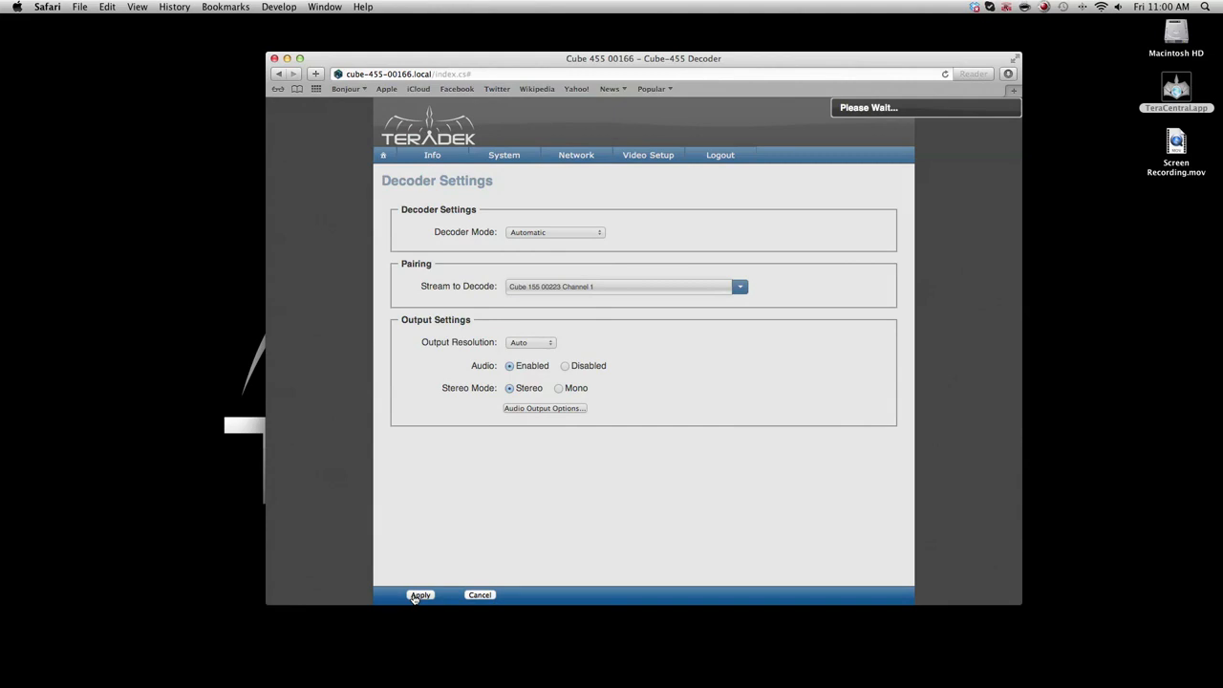
{"action": "left_click", "coordinate": [420, 594]}
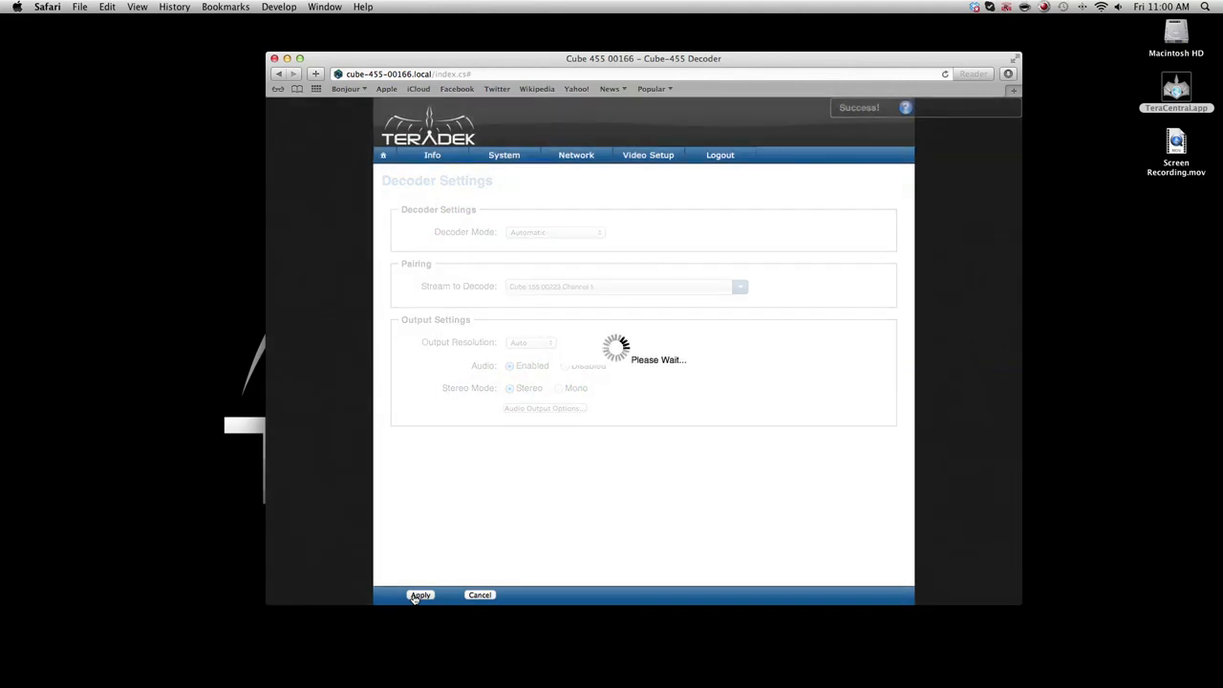
{"action": "left_click", "coordinate": [420, 594]}
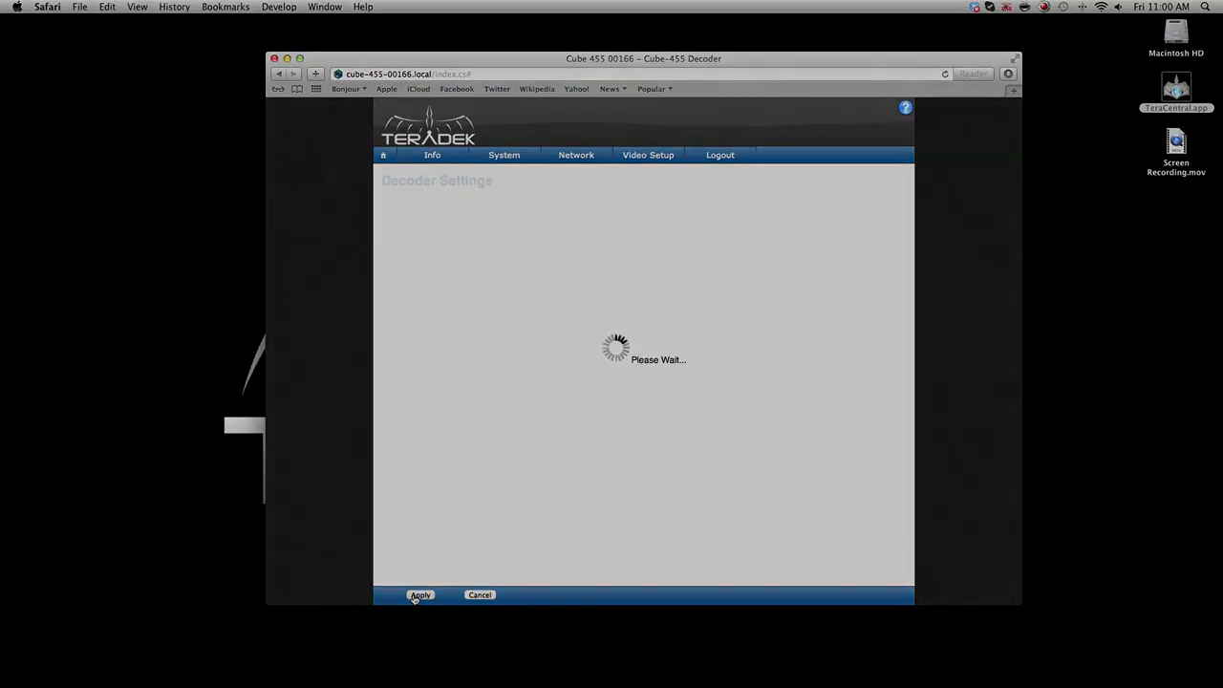